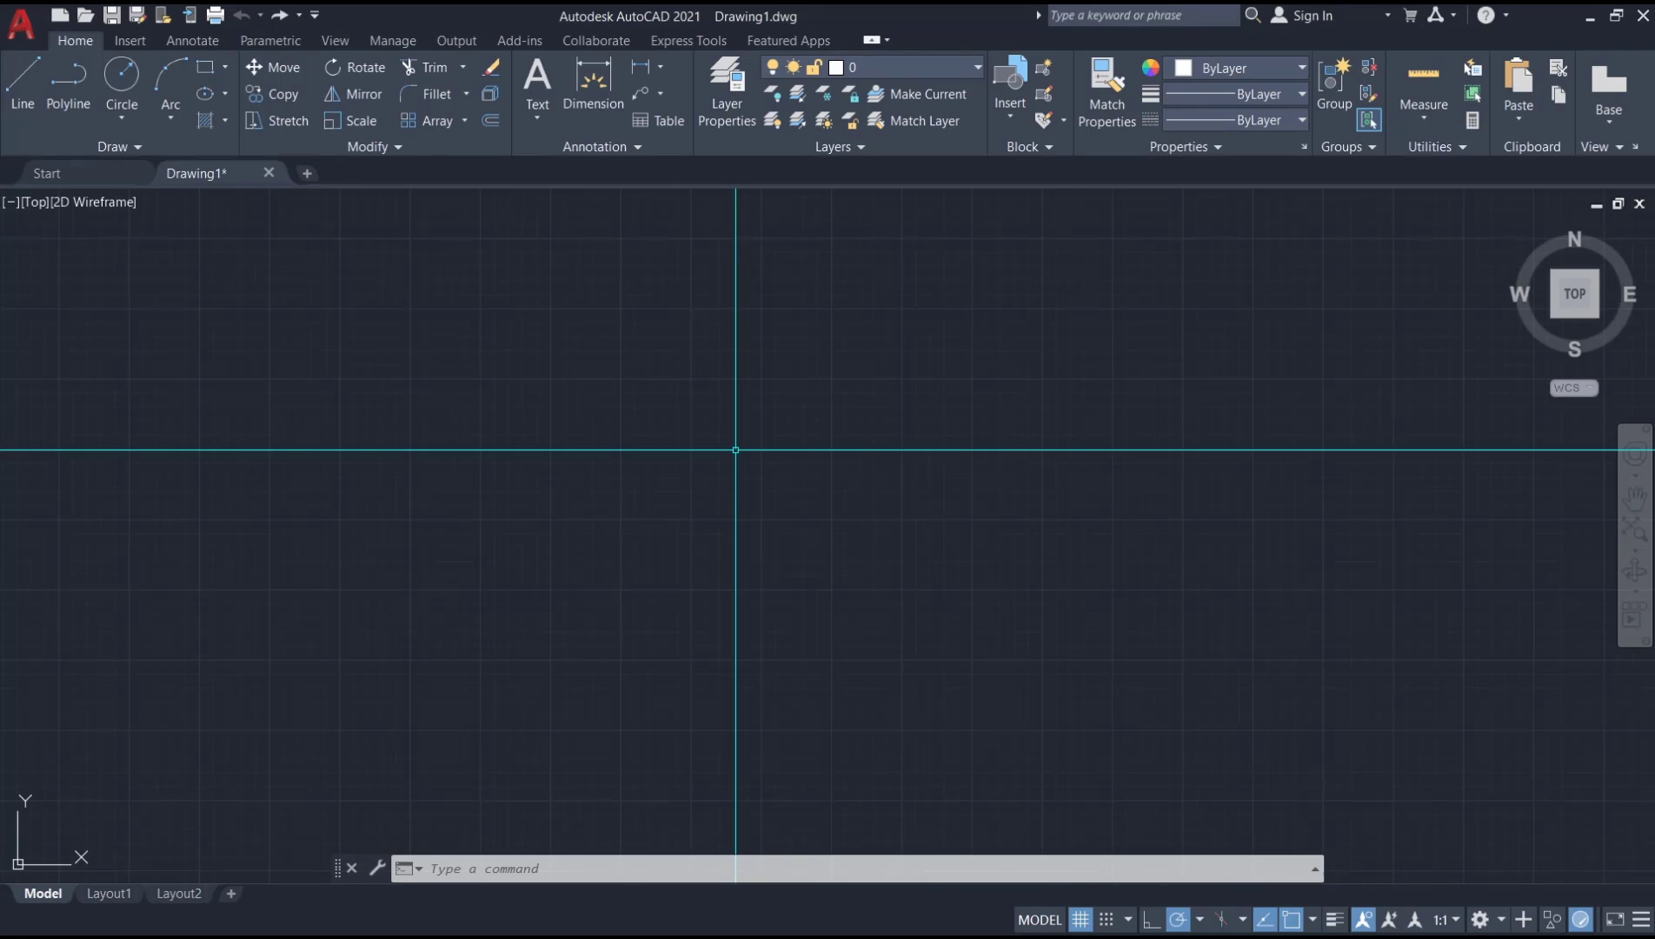
Draw a 5-sided regular polygon with POL, inscribed in a circle near the drawing's middle
{"action": "type", "text": "POL"}
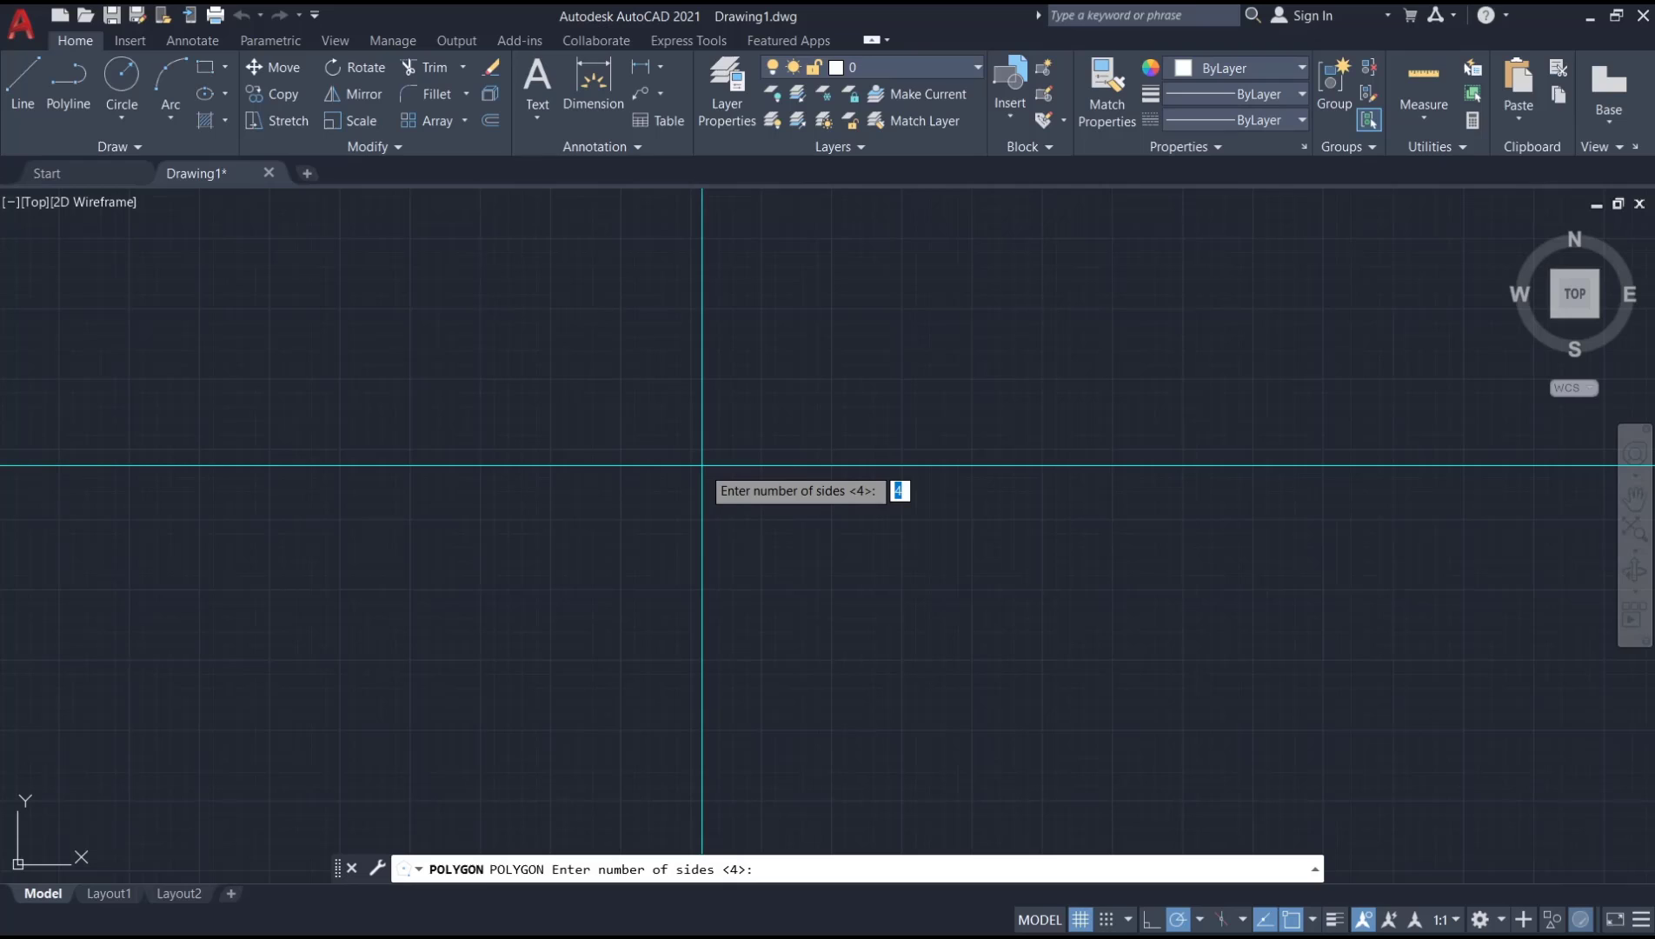
{"action": "type", "text": "5"}
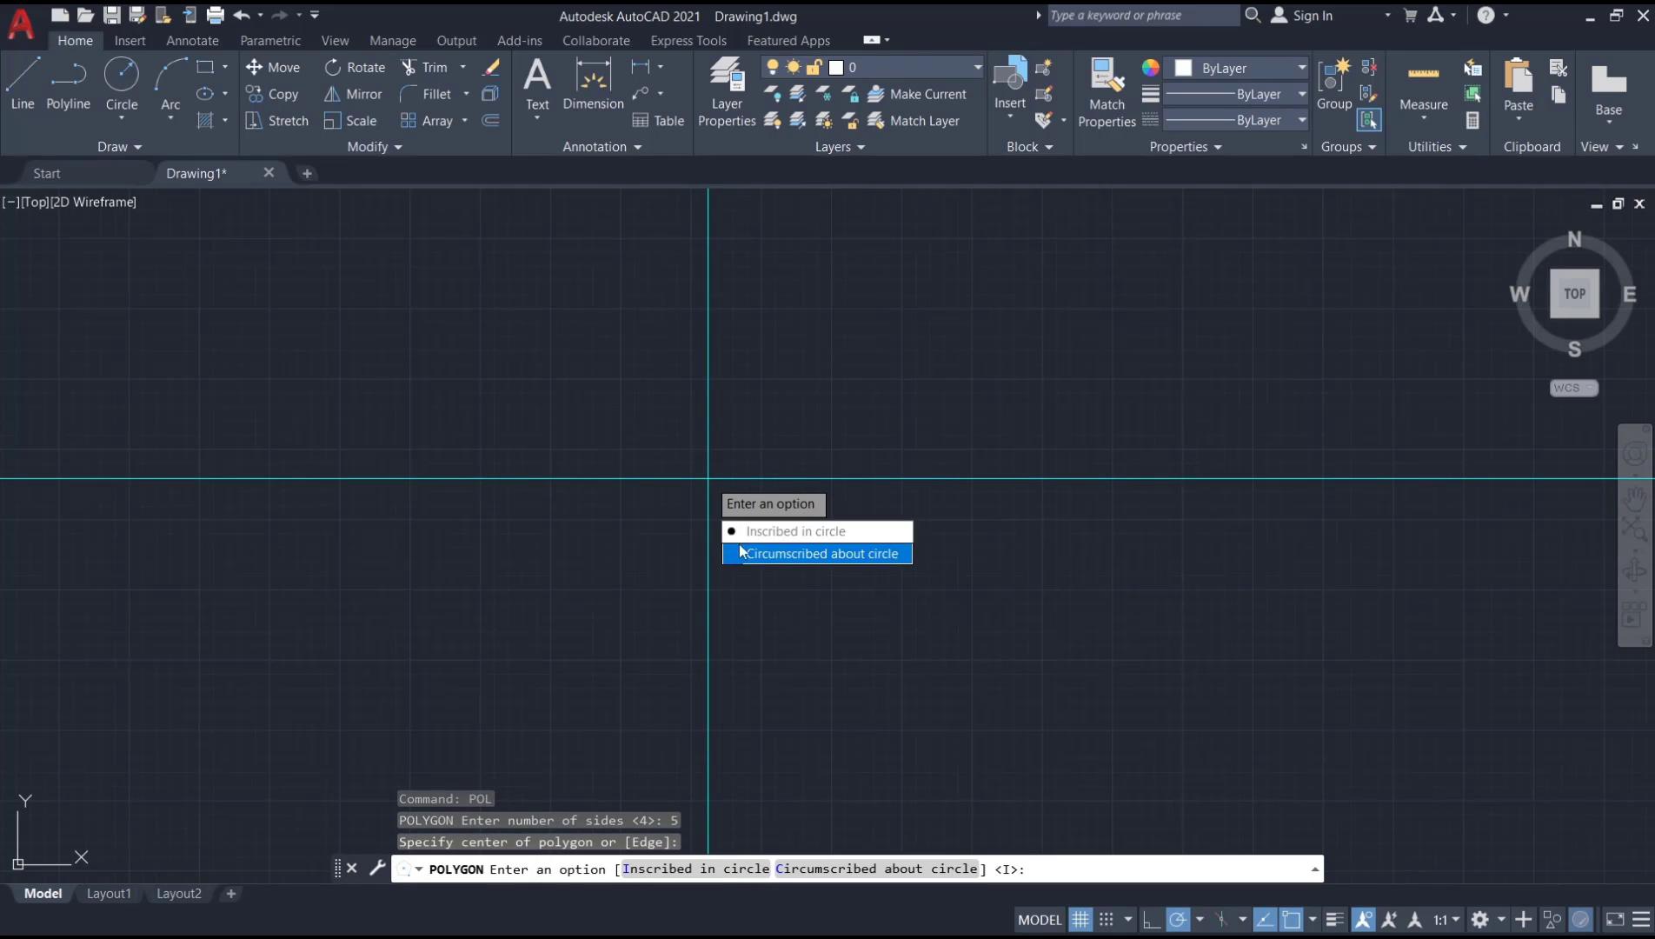
{"action": "left_click", "coordinate": [800, 530]}
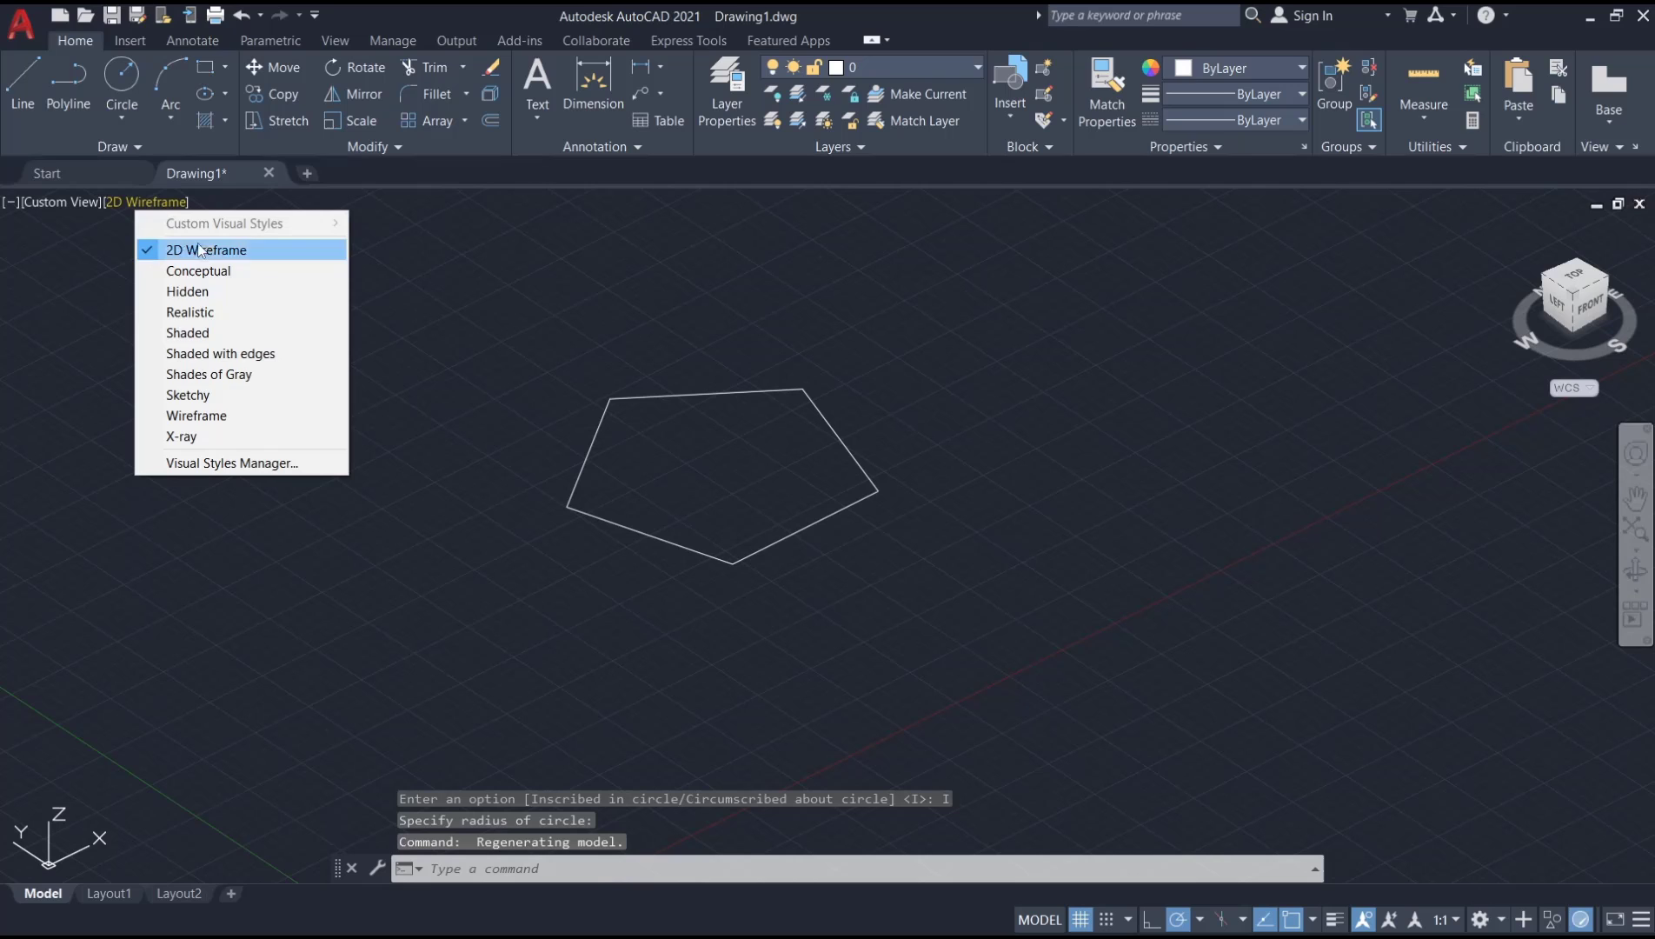
Switch the angled 3D view of the pentagon to the Shaded with edges visual style
{"action": "left_click", "coordinate": [221, 353]}
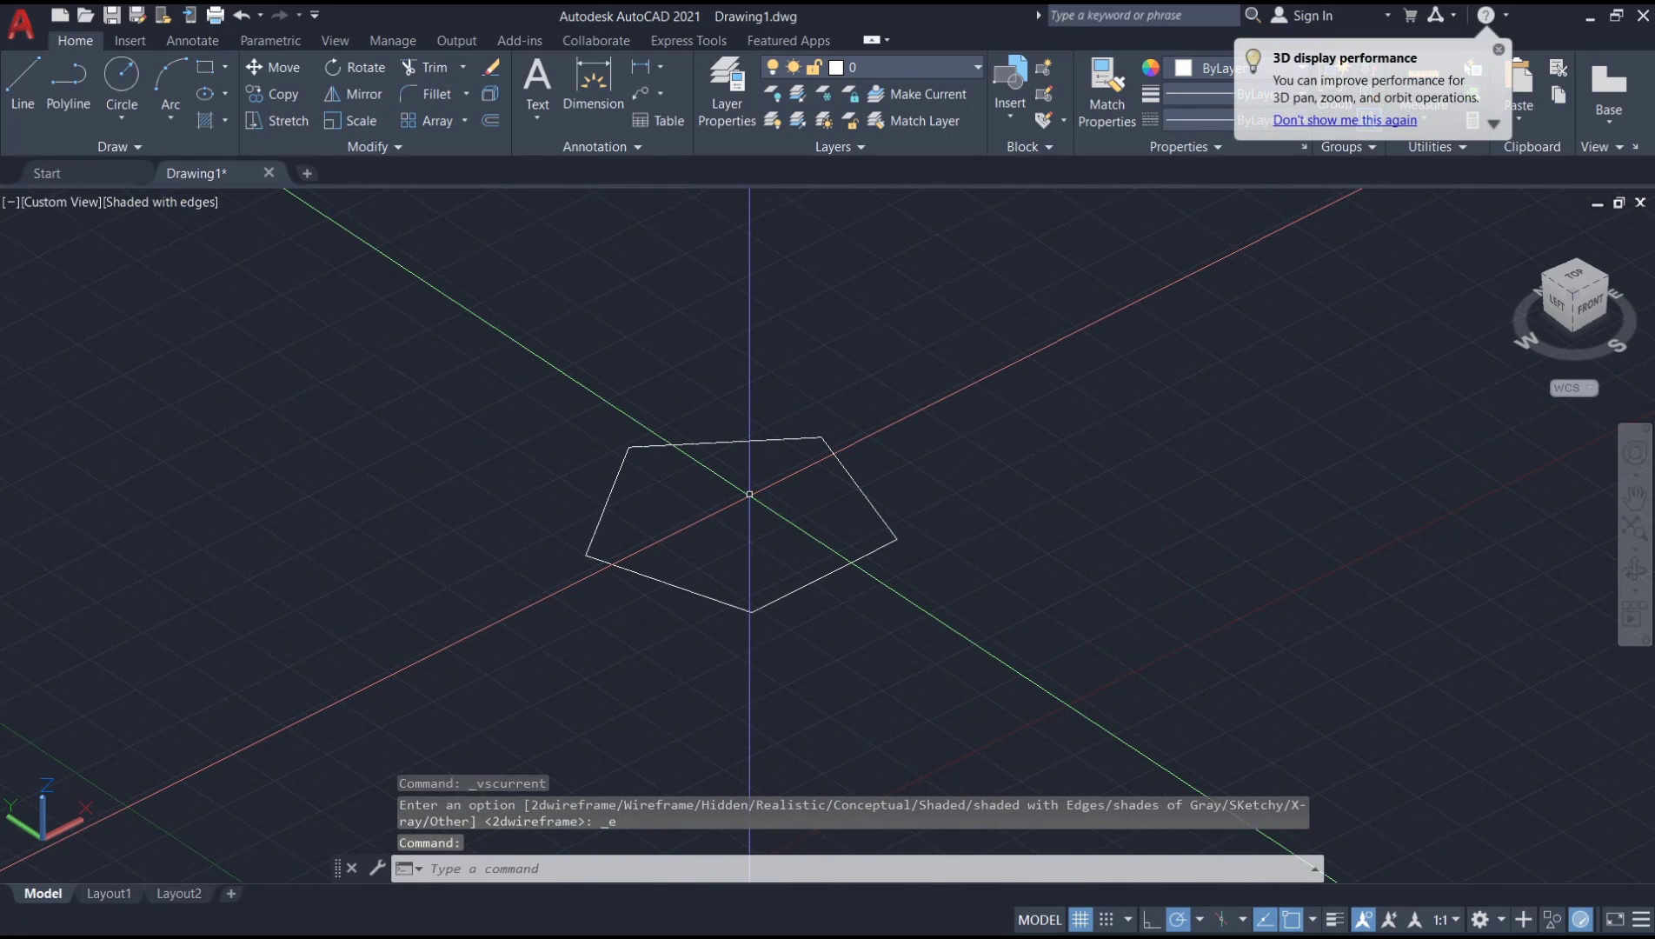
Build a PFACE mesh with the pentagon's five corners as vertices and face 1 spanning vertices 1–5
{"action": "type", "text": "pfaces>:"}
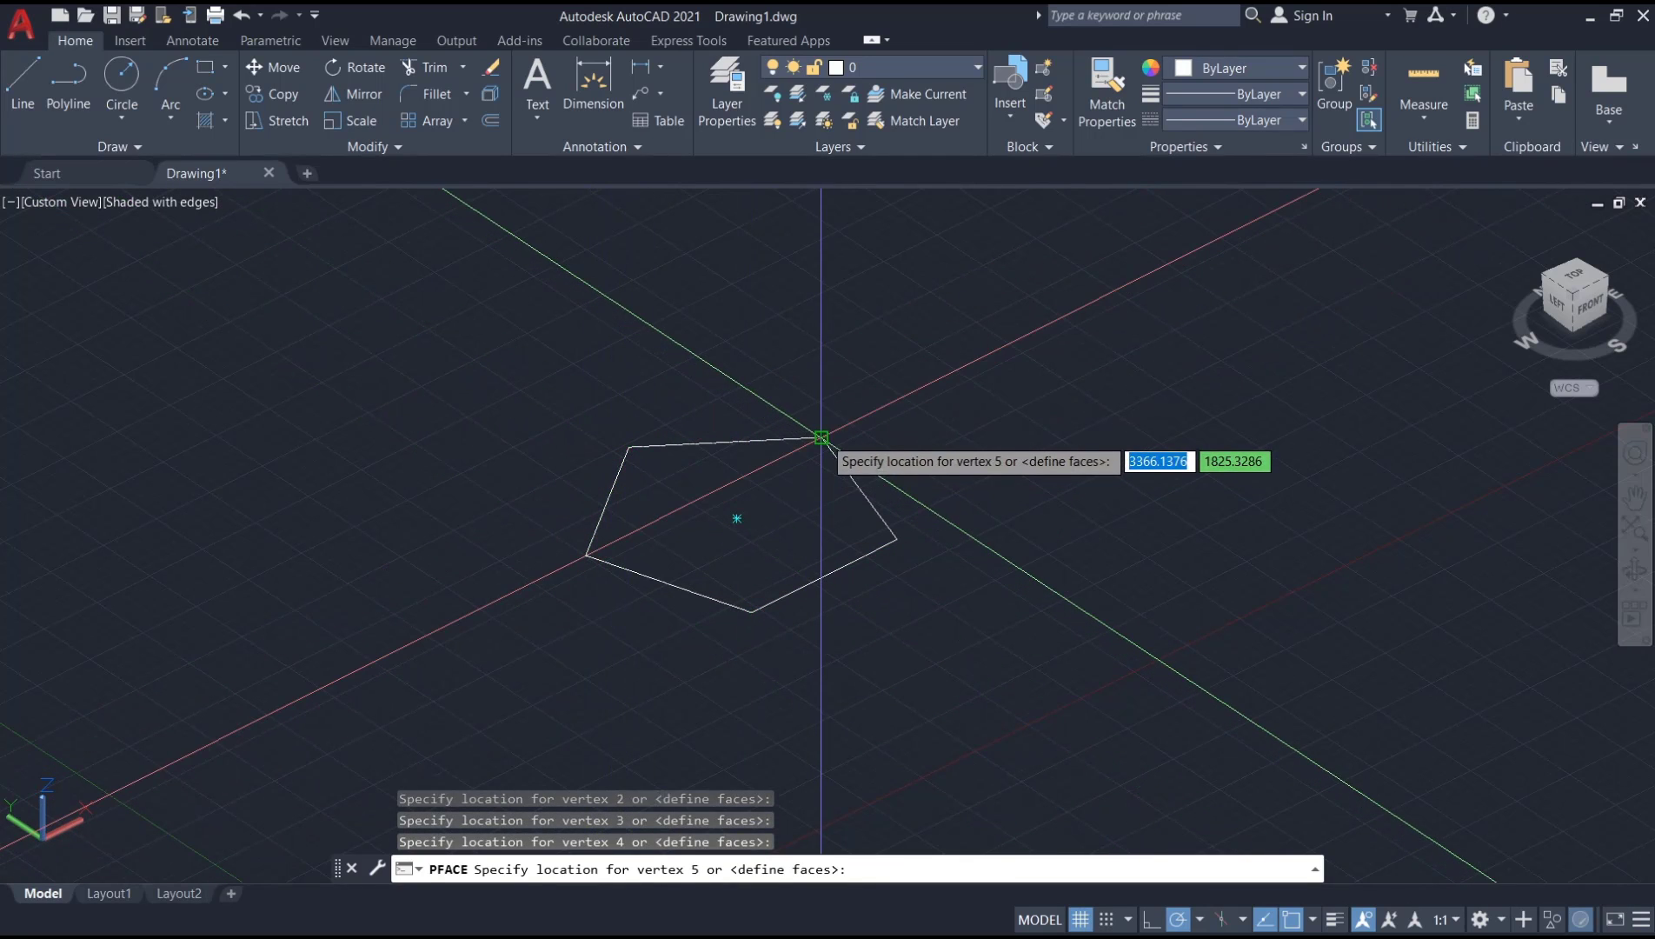
{"action": "left_click", "coordinate": [821, 435]}
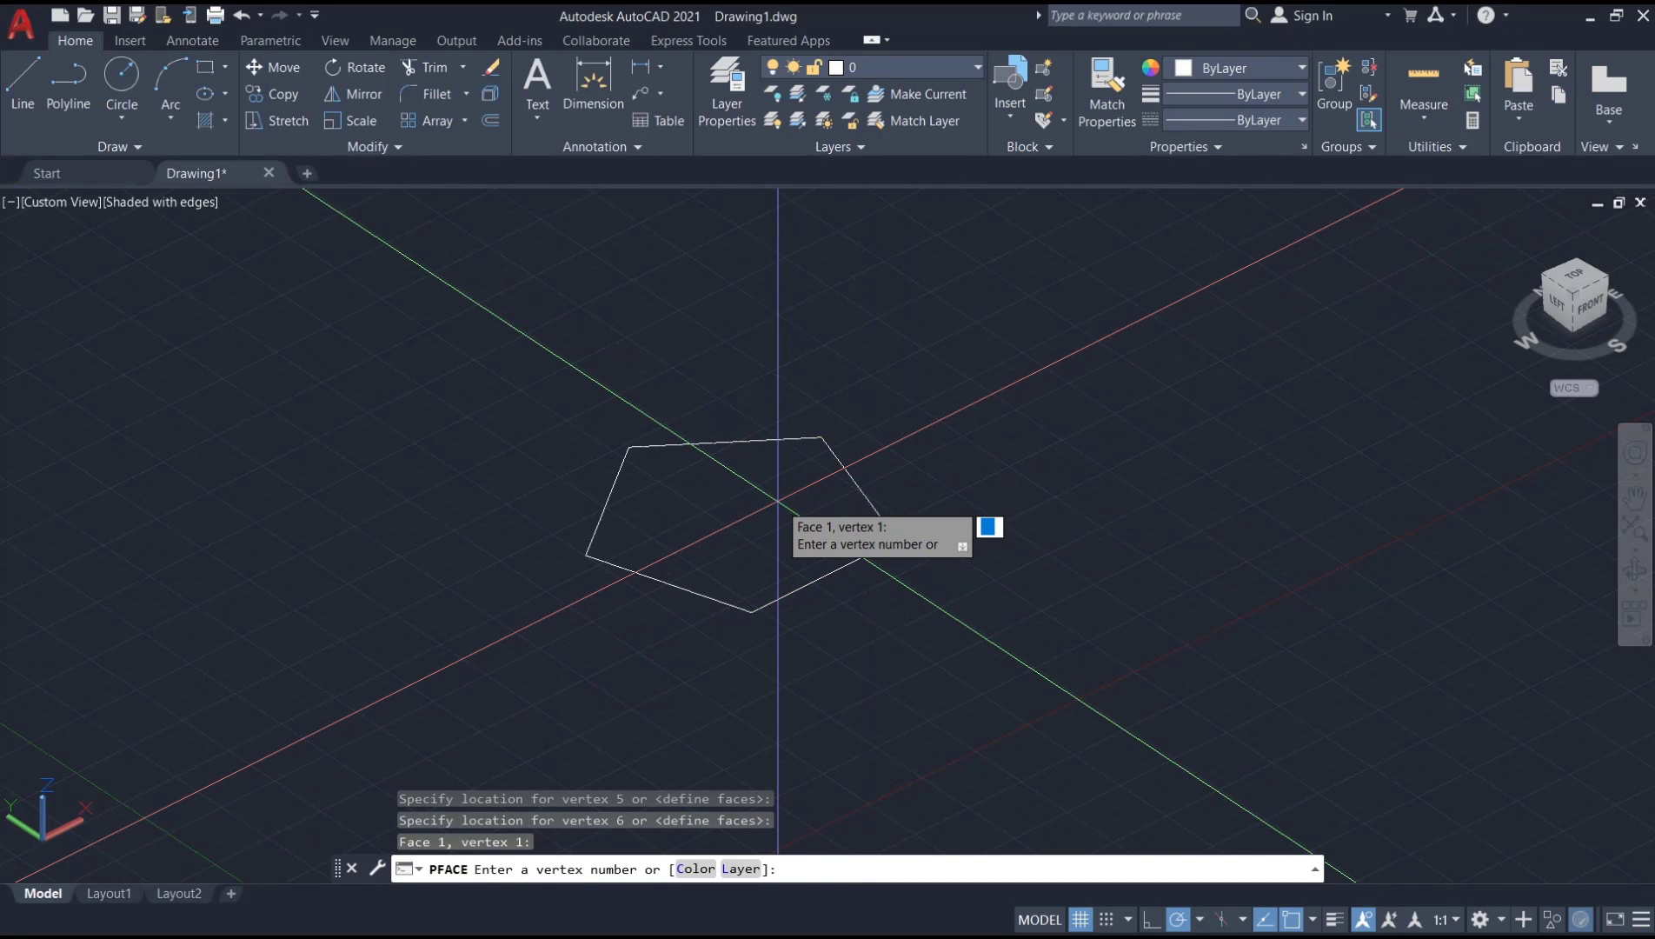
{"action": "type", "text": "1"}
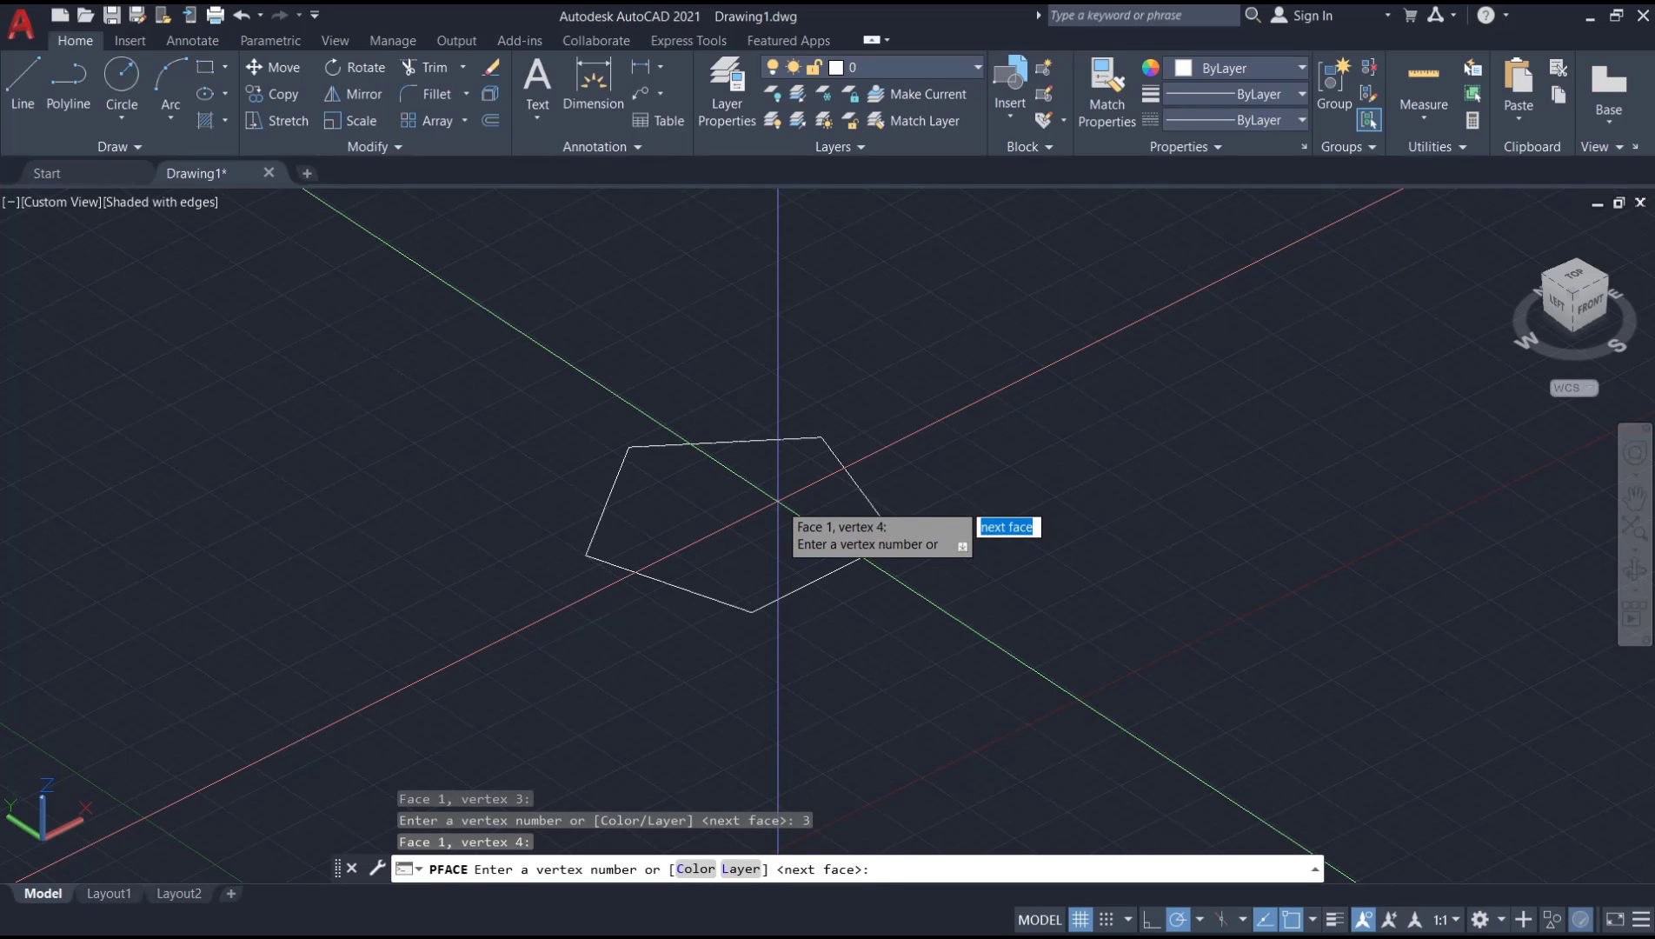
{"action": "type", "text": "4"}
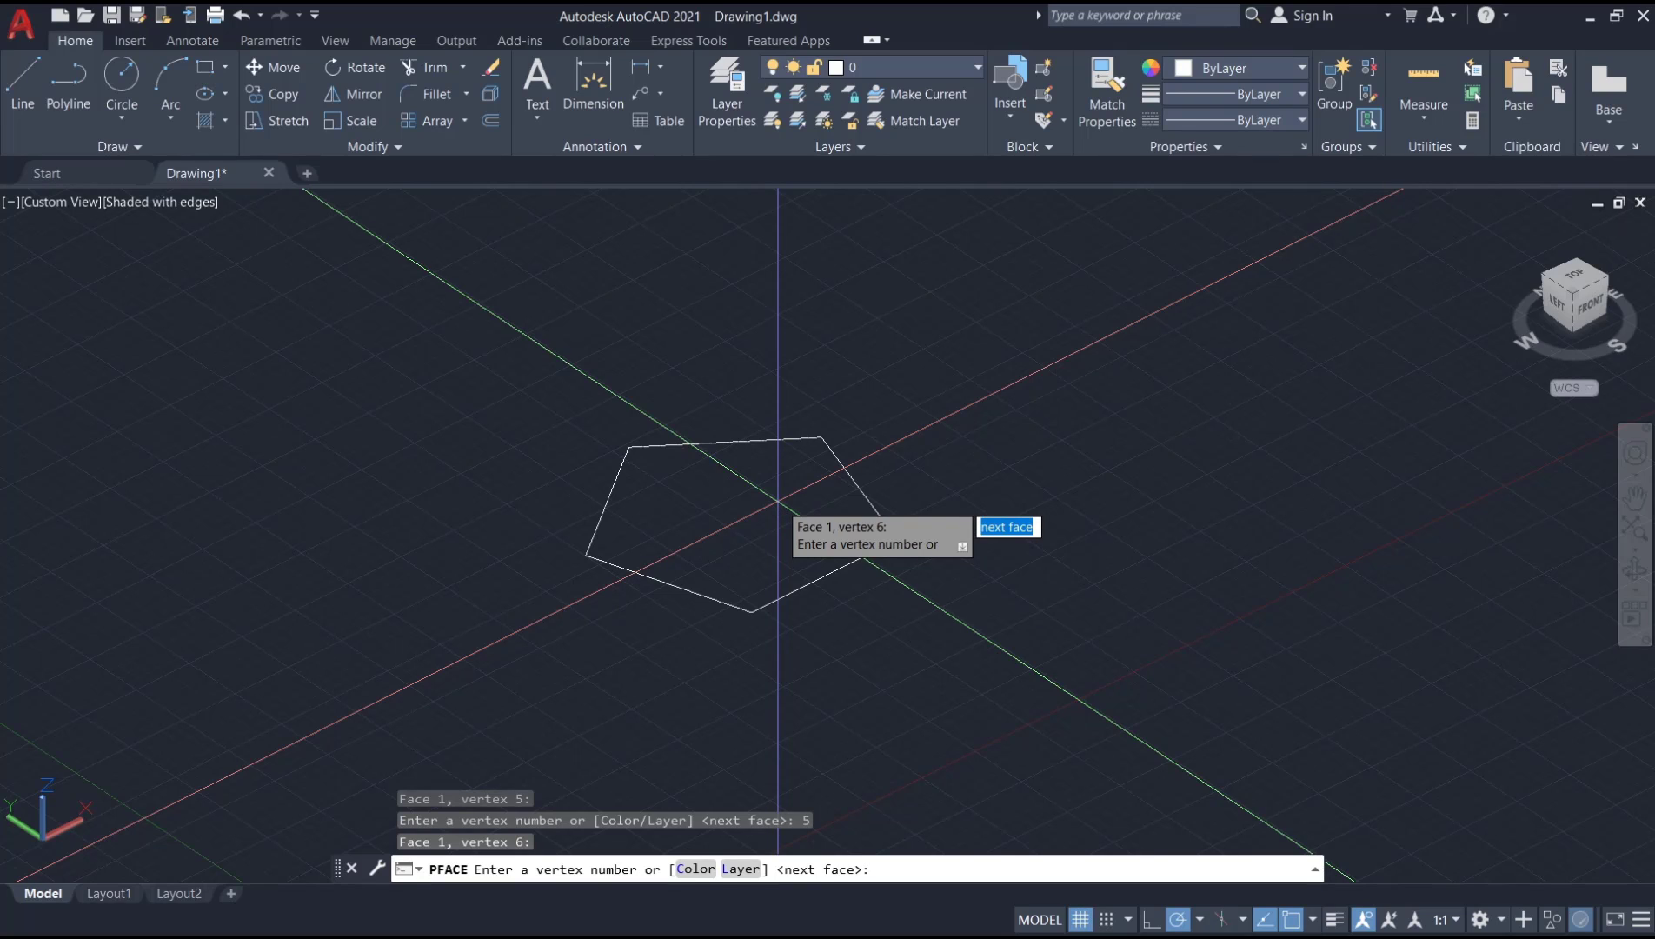
{"action": "key", "text": "enter"}
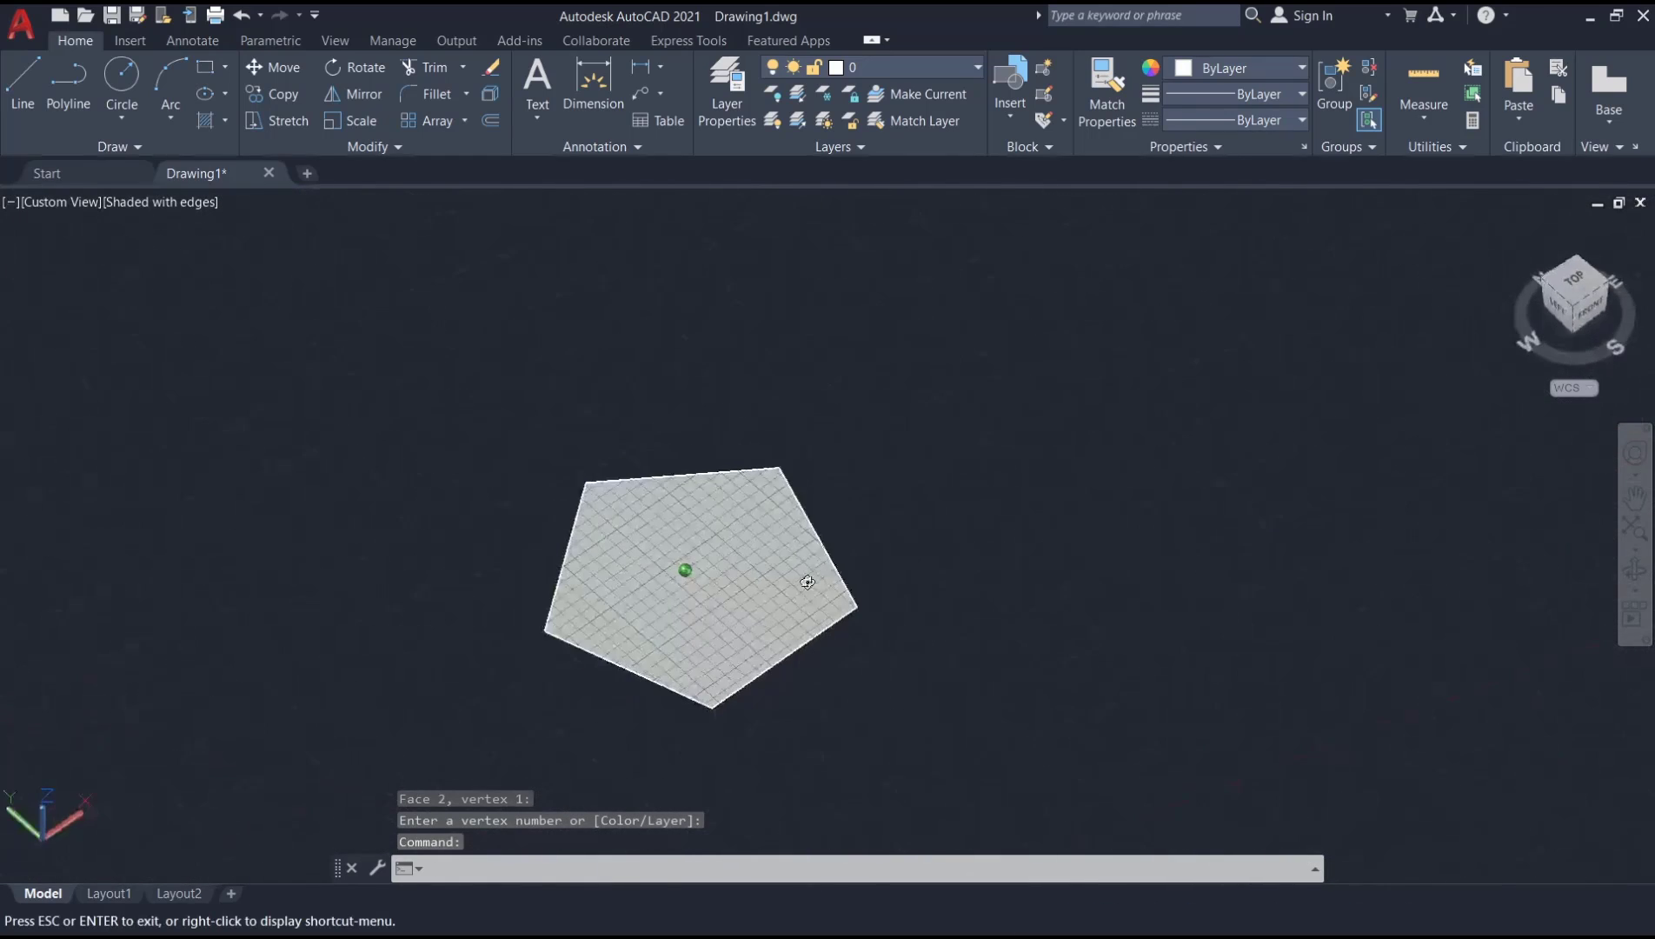
Show the new shape's Properties palette, identifying it as a Polyface Mesh with 5 vertices
{"action": "right_click", "coordinate": [806, 582]}
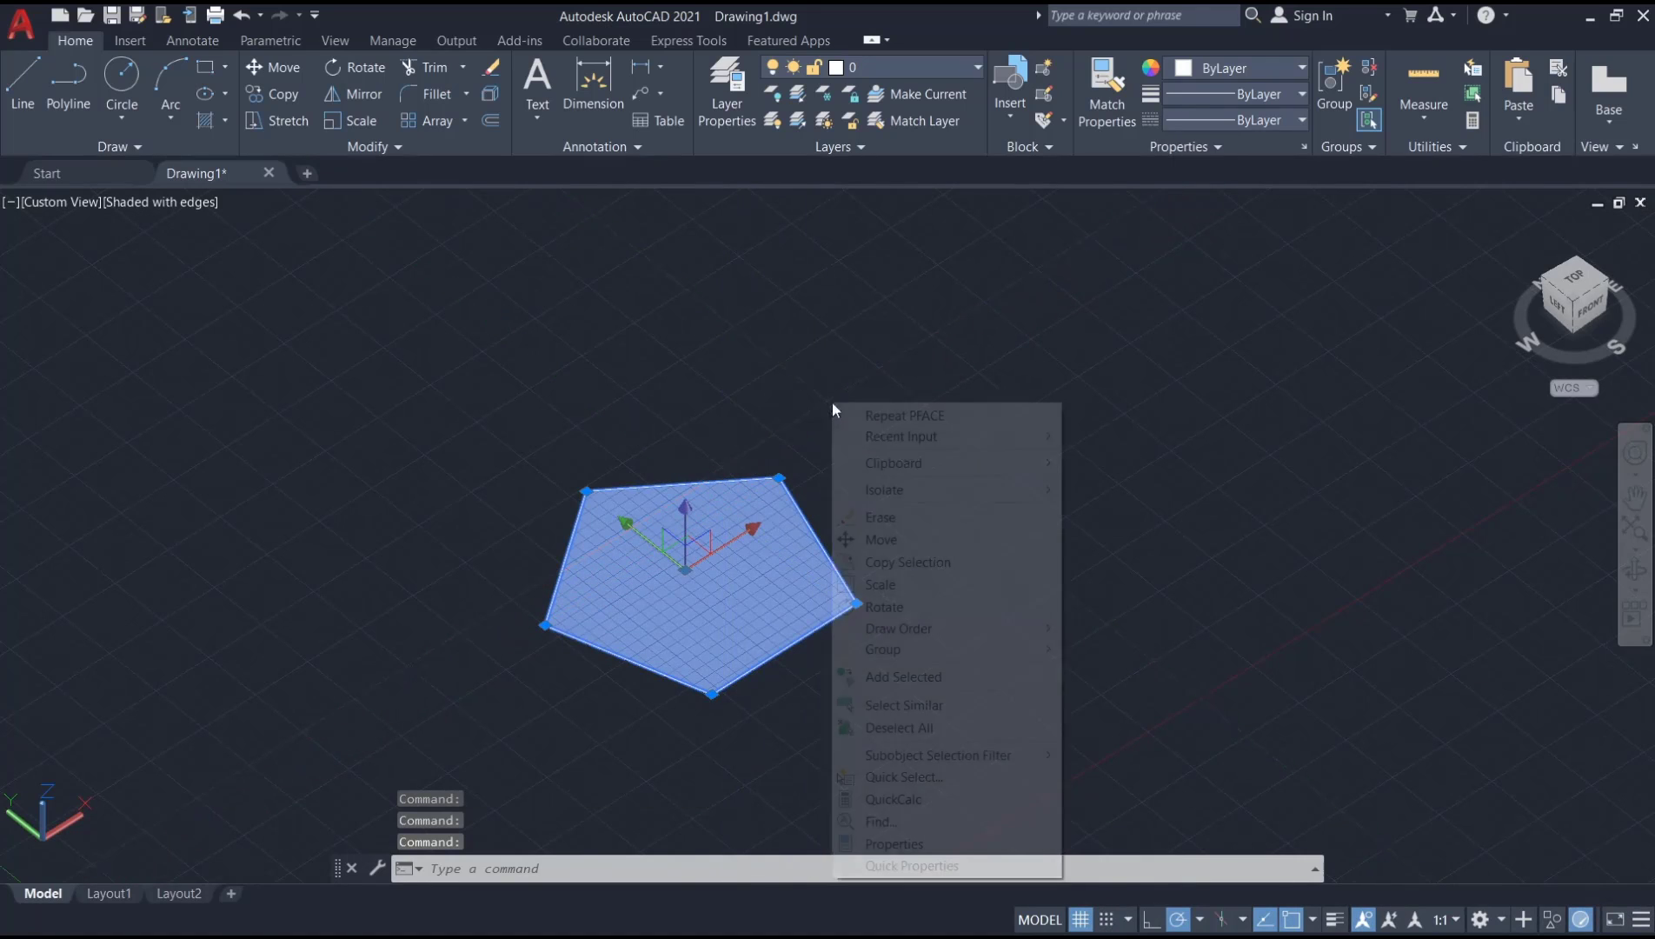
{"action": "left_click", "coordinate": [894, 843]}
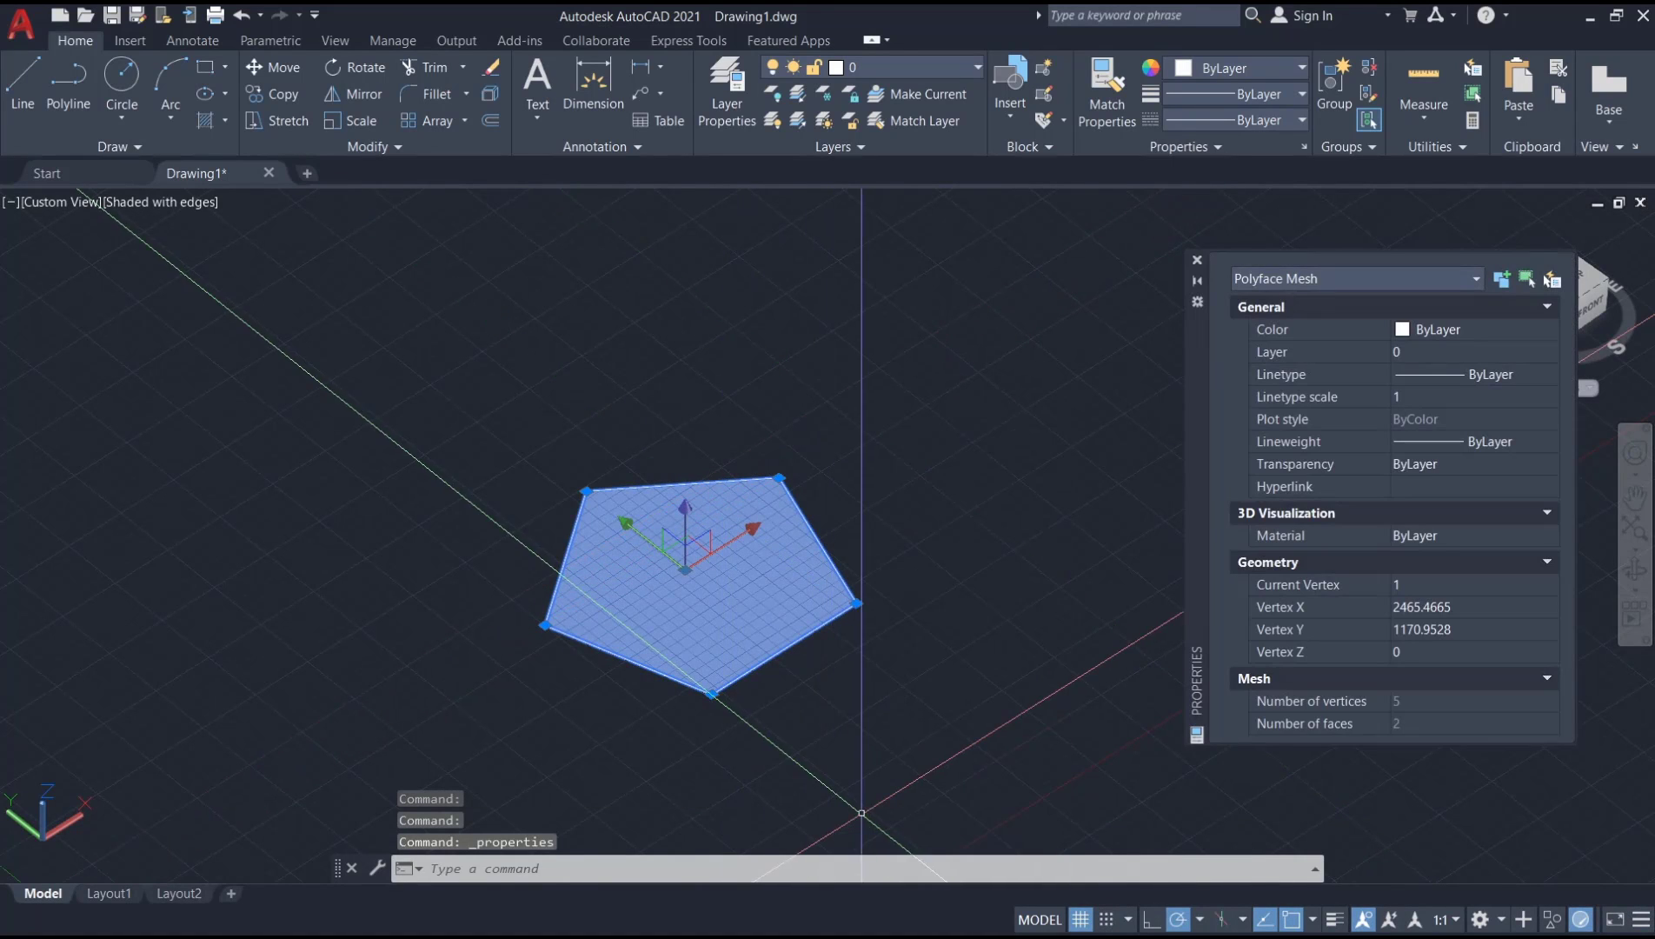